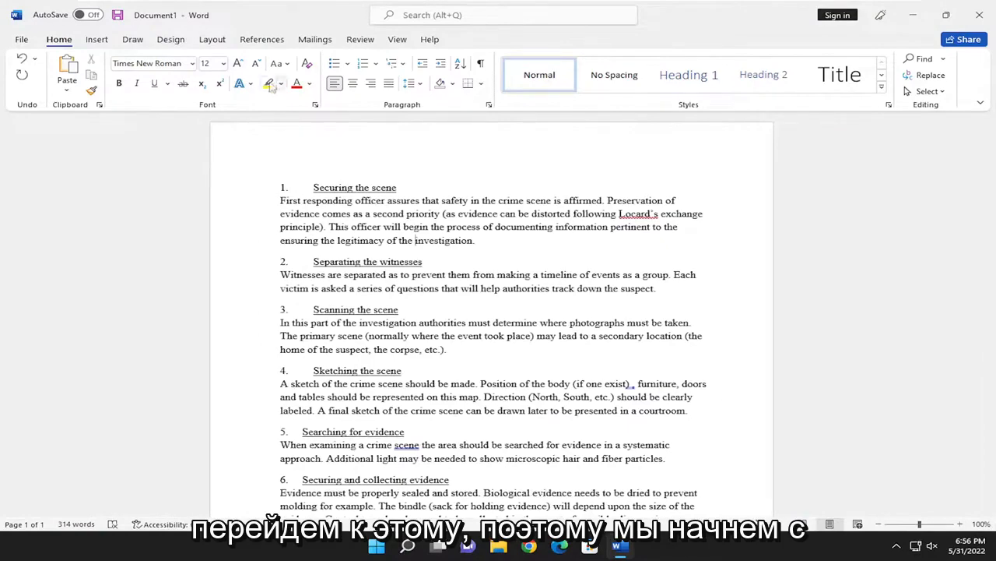
Show the Language dropdown's proofing options from the Review tab.
left_click(360, 39)
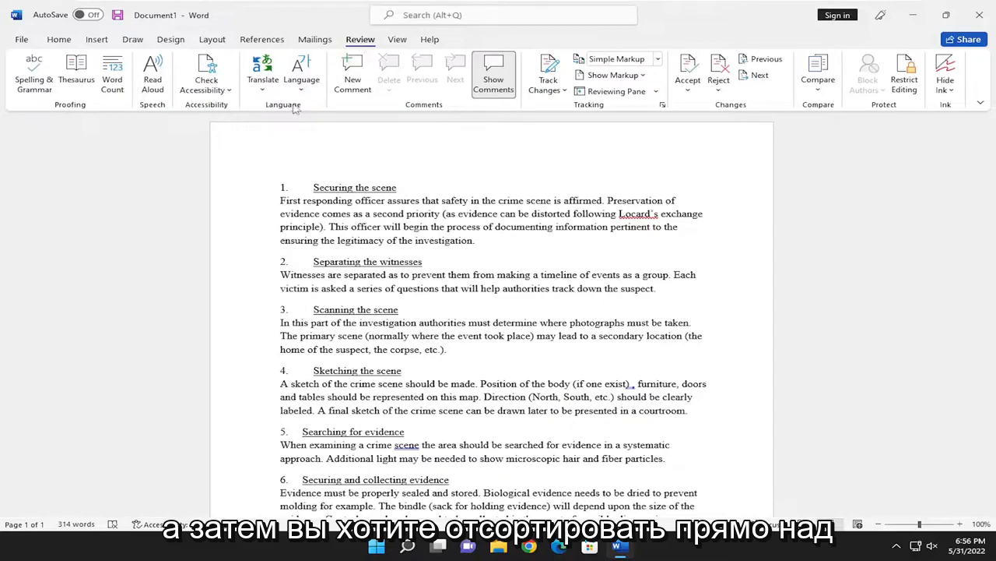
mouse_move(301, 74)
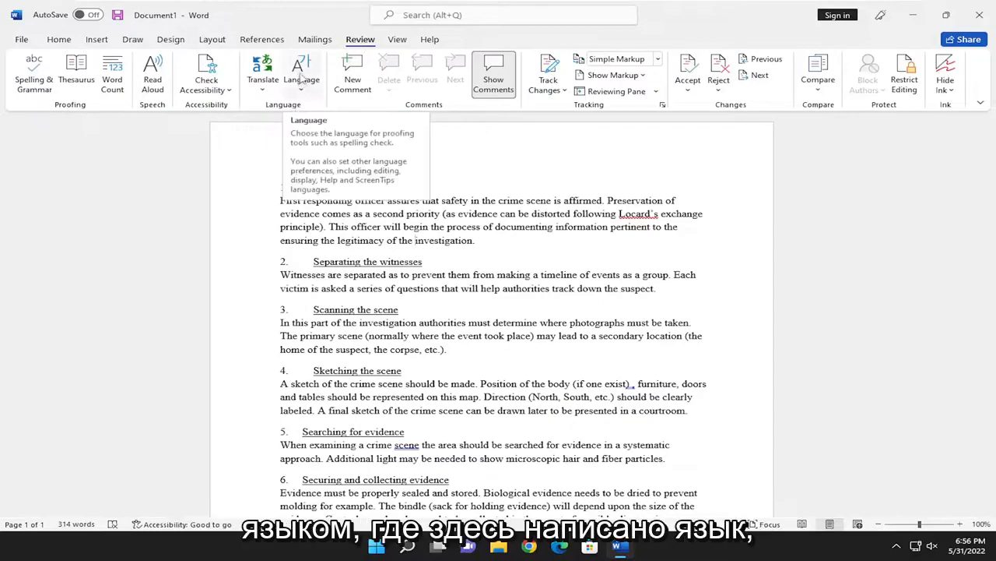
left_click(302, 74)
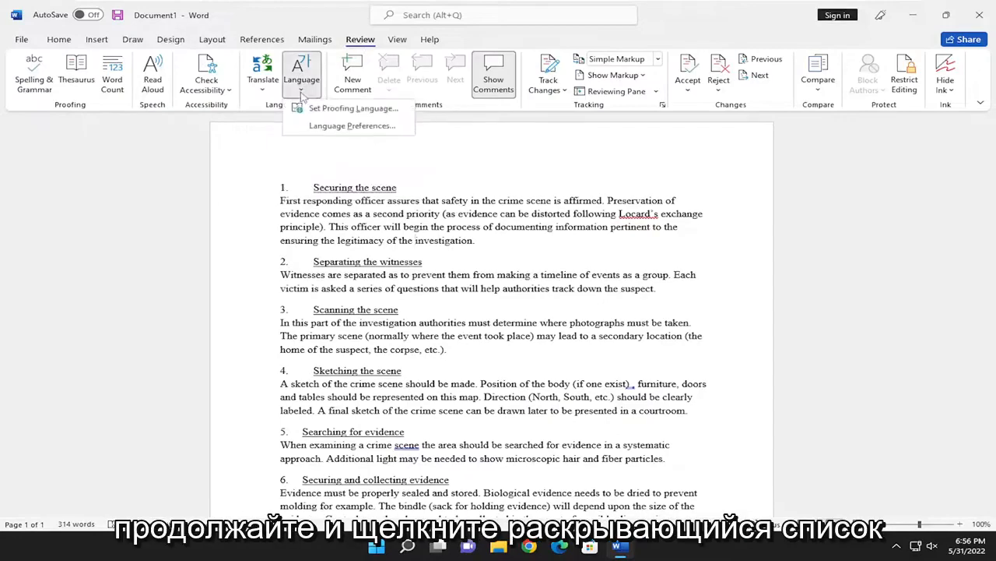
mouse_move(353, 108)
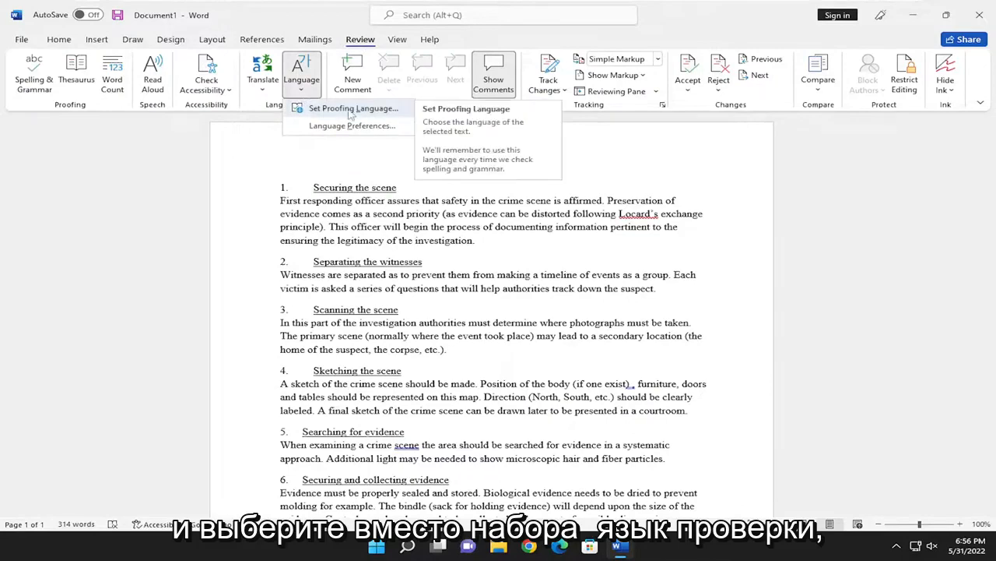
left_click(352, 108)
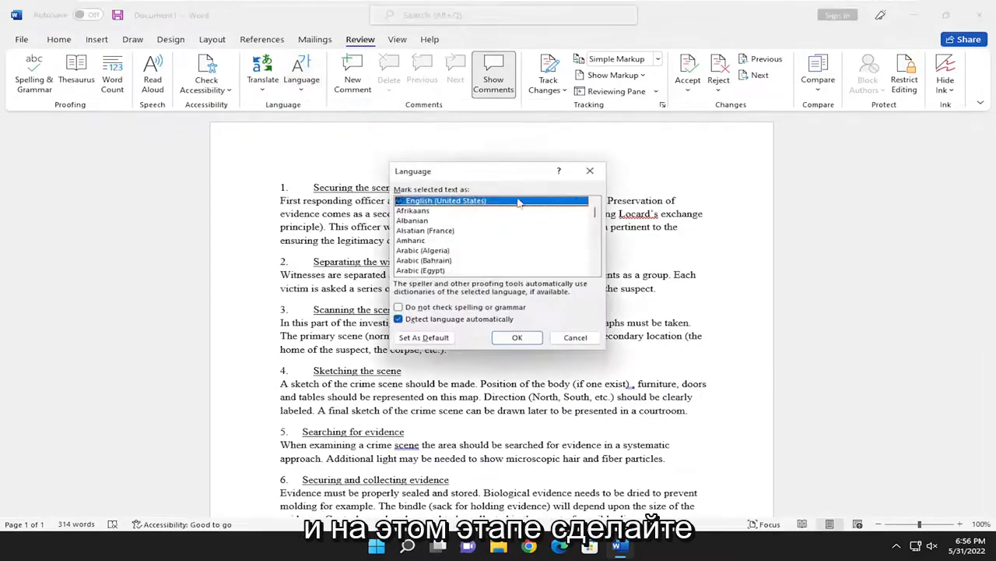
scroll("down", 3)
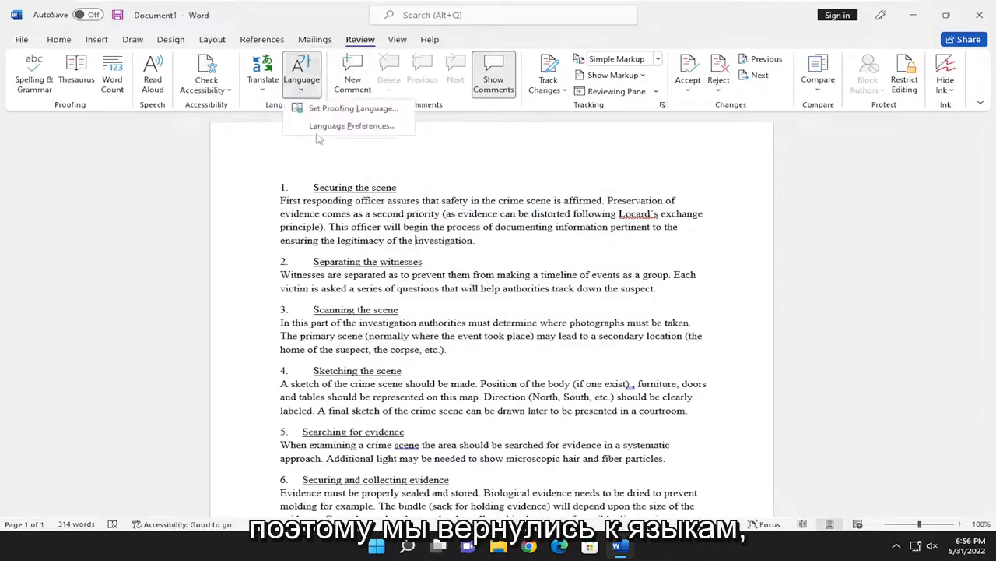
Reopen Set Proofing Language and confirm English (Zimbabwe) with automatic detection kept on.
left_click(353, 109)
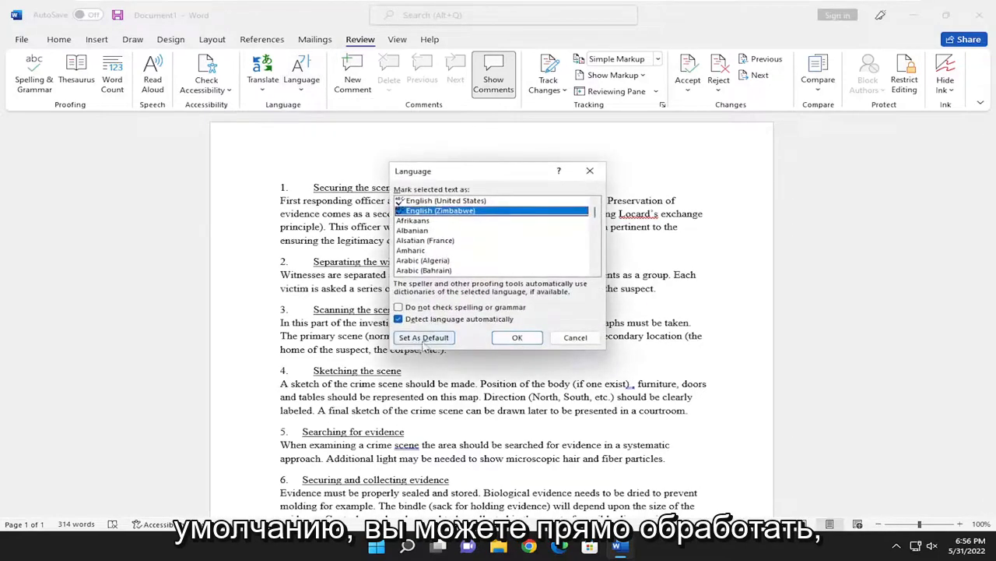
left_click(517, 337)
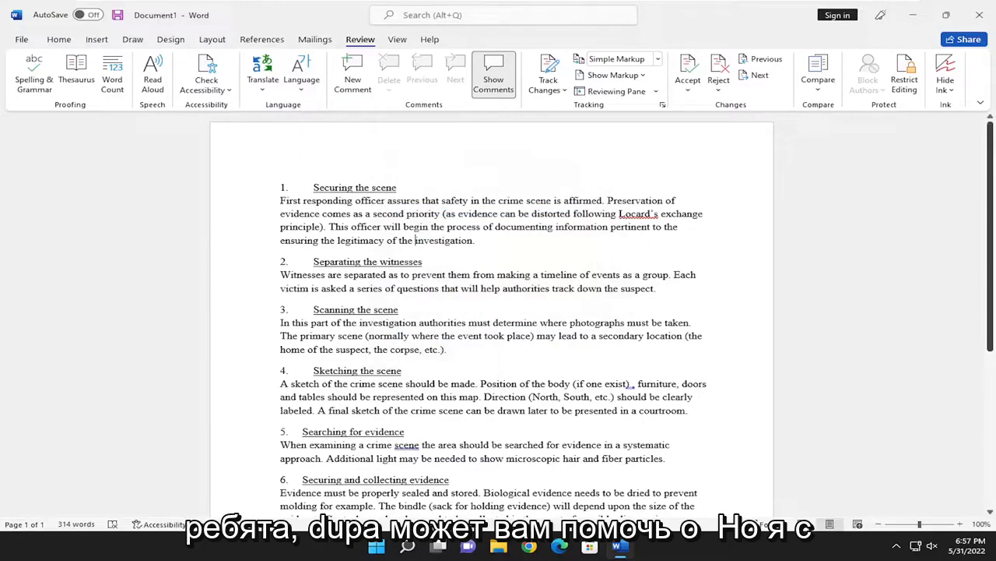